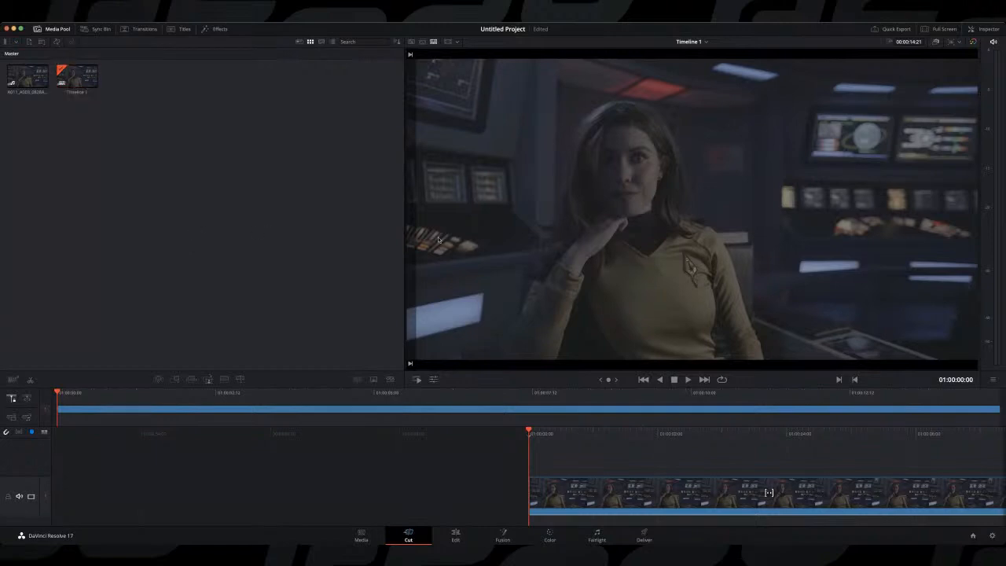
{"action": "mouse_move", "coordinate": [594, 207]}
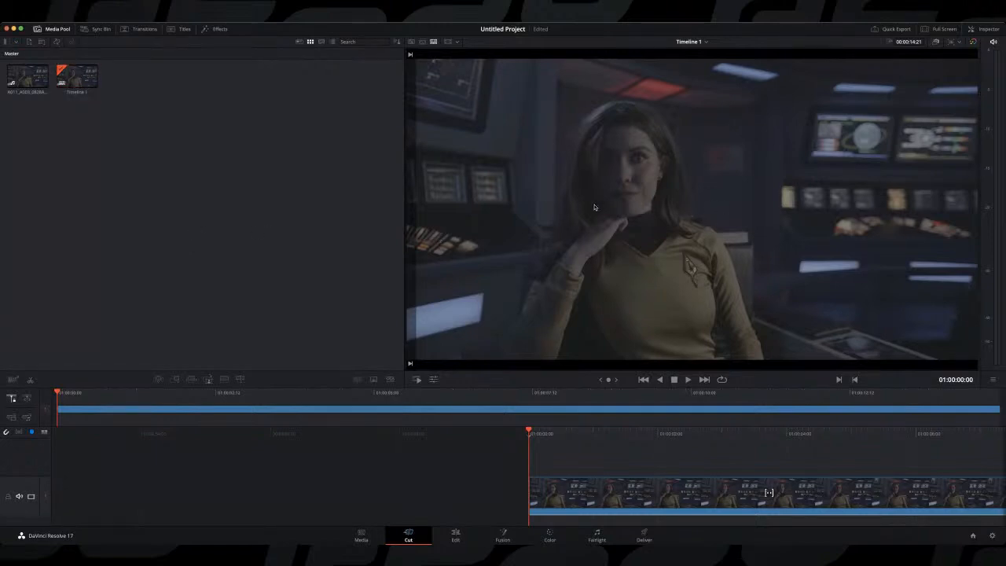
{"action": "mouse_move", "coordinate": [520, 187]}
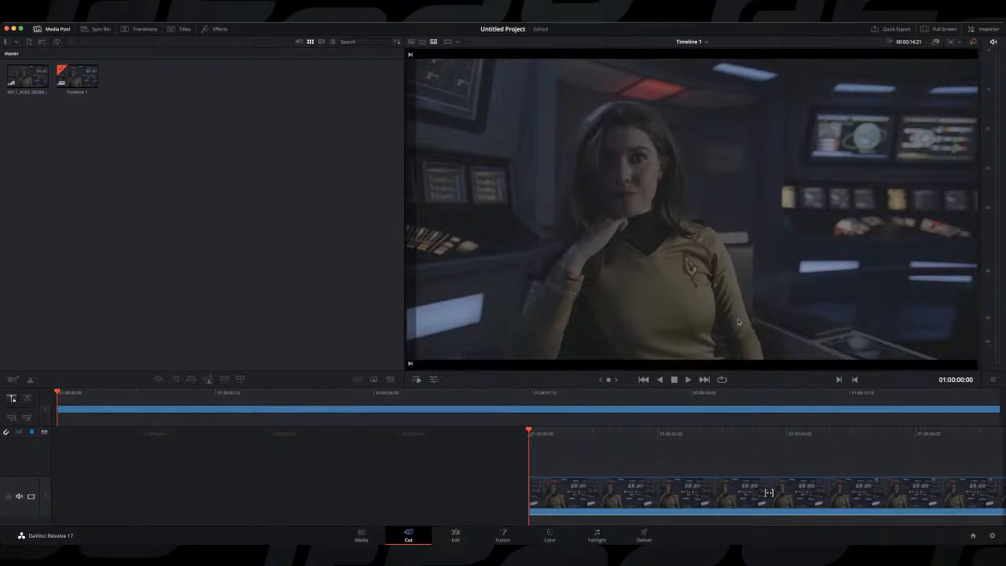
{"action": "mouse_move", "coordinate": [555, 519]}
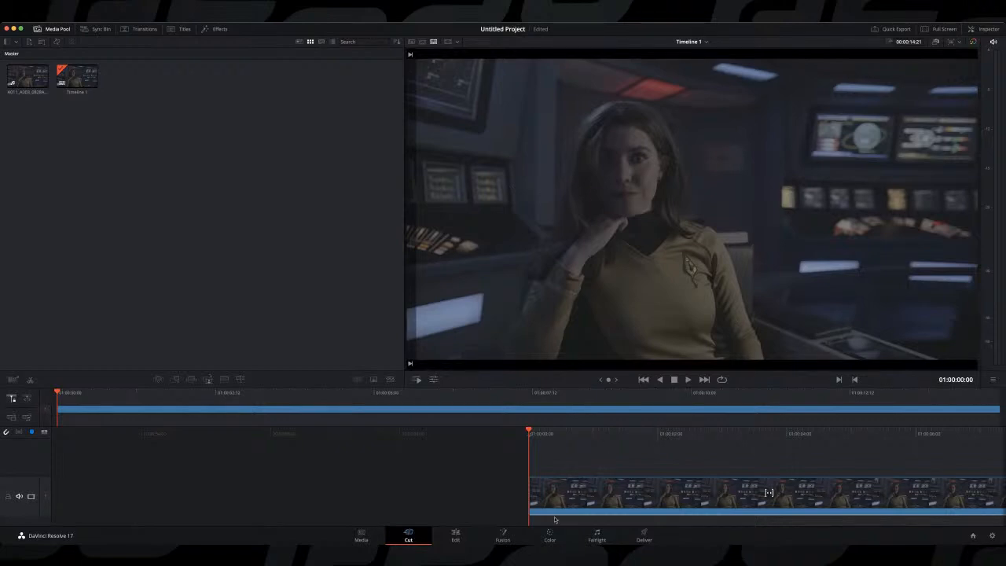
Switch to the Color page to show the RED clip with its Camera Raw settings
{"action": "left_click", "coordinate": [551, 537]}
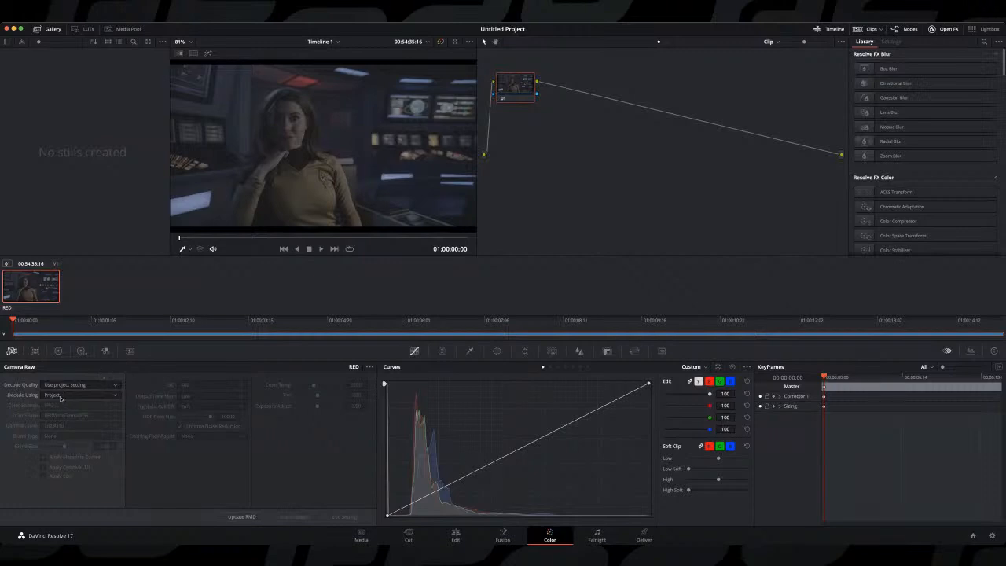
Set Camera Raw Decode Using to Clip, activating REDWideGamutRGB and Log3G10
{"action": "left_click", "coordinate": [78, 395]}
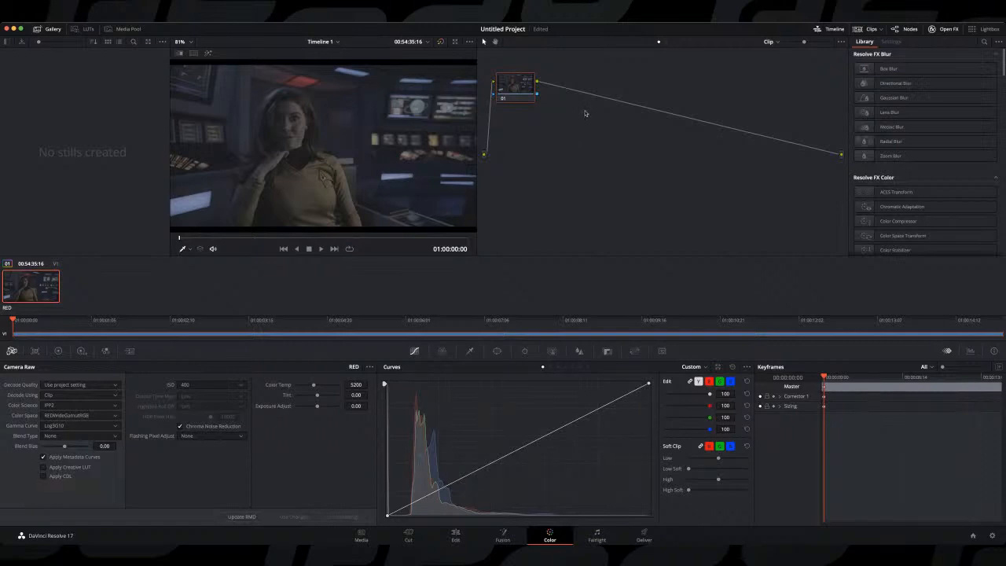
{"action": "mouse_move", "coordinate": [306, 138]}
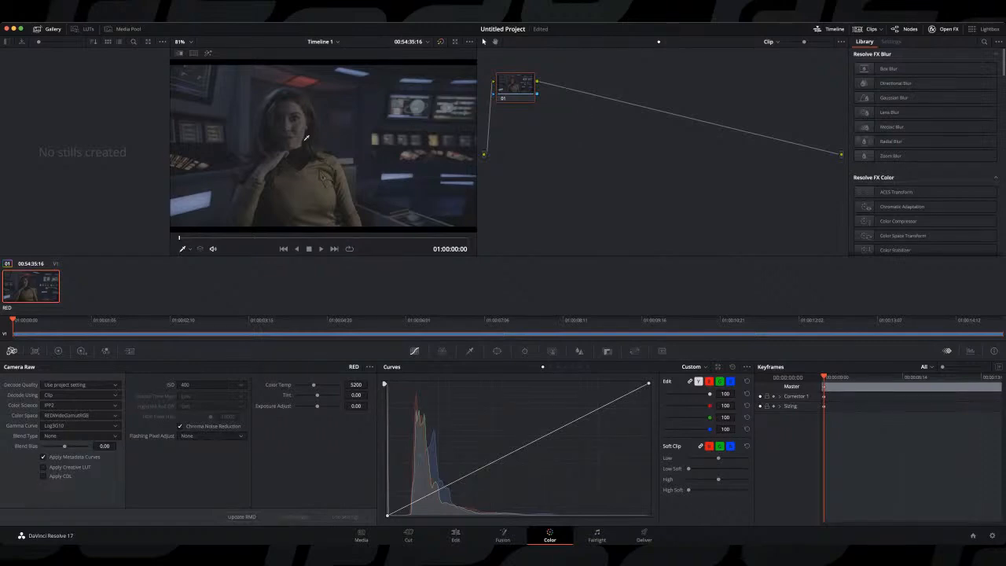
{"action": "mouse_move", "coordinate": [598, 122]}
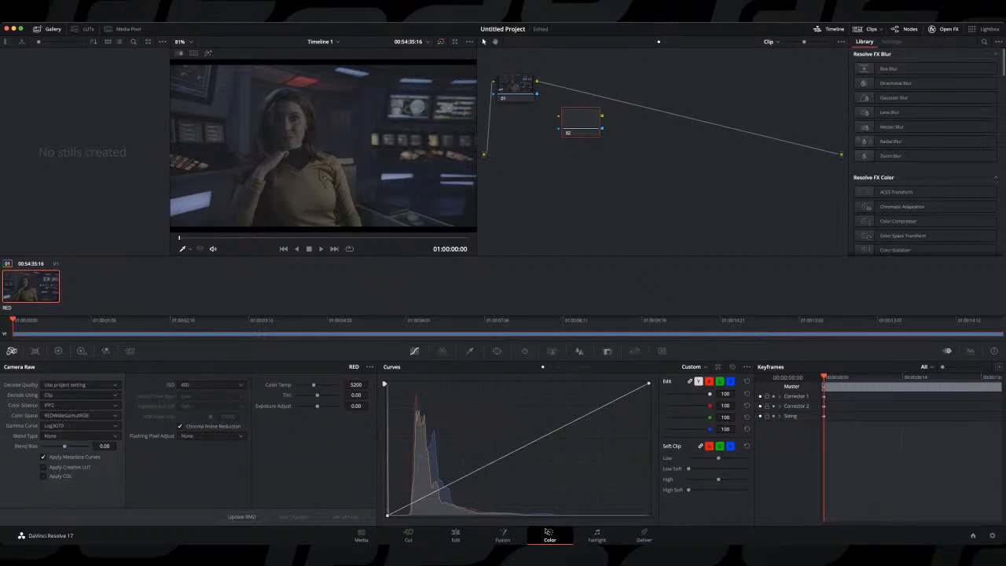
{"action": "mouse_move", "coordinate": [586, 249]}
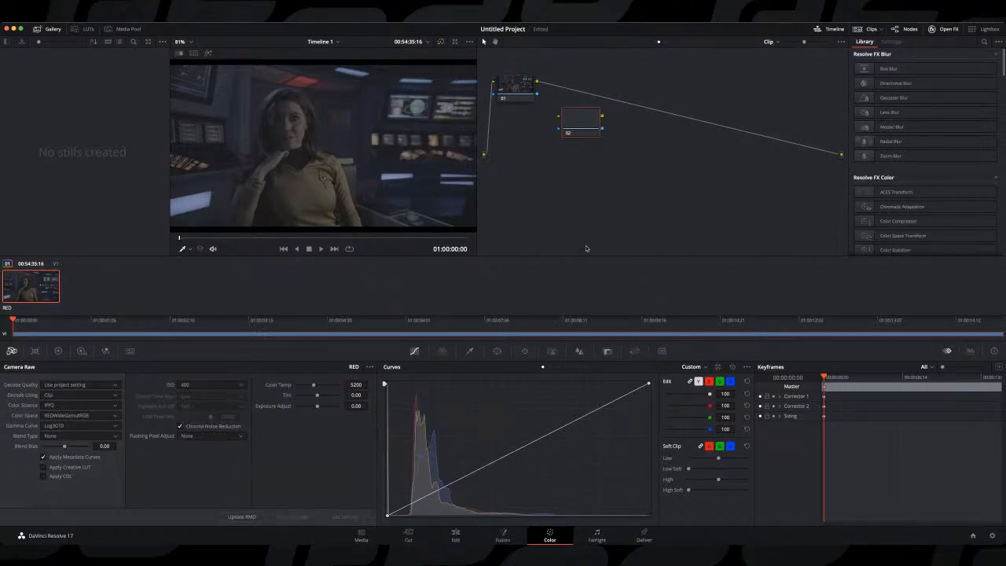
Wire node 02 after node 01 and apply Dehancer Pro 4.2.1 from Film Emulation
{"action": "left_click_drag", "start_coordinate": [580, 119], "coordinate": [591, 102]}
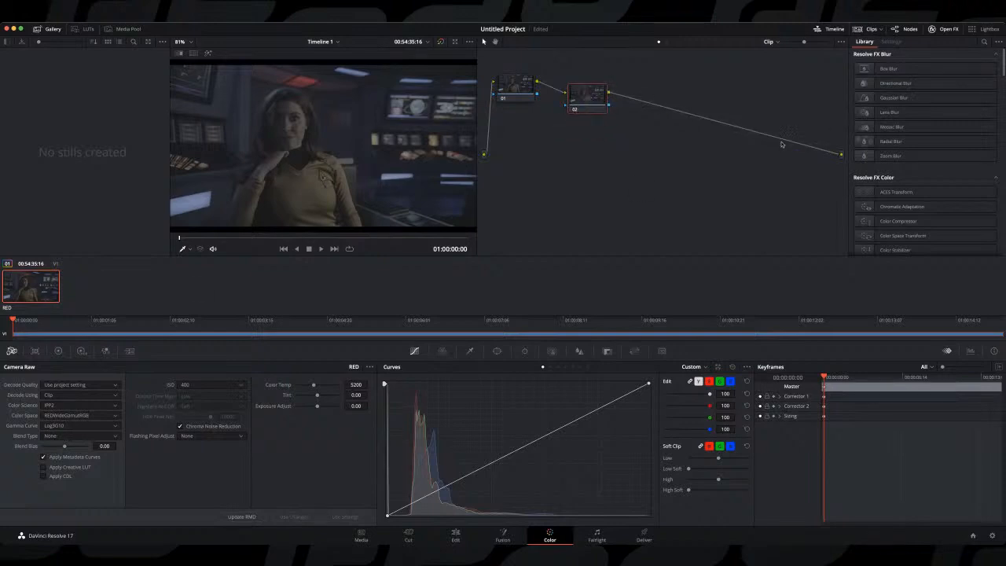
{"action": "mouse_move", "coordinate": [936, 97]}
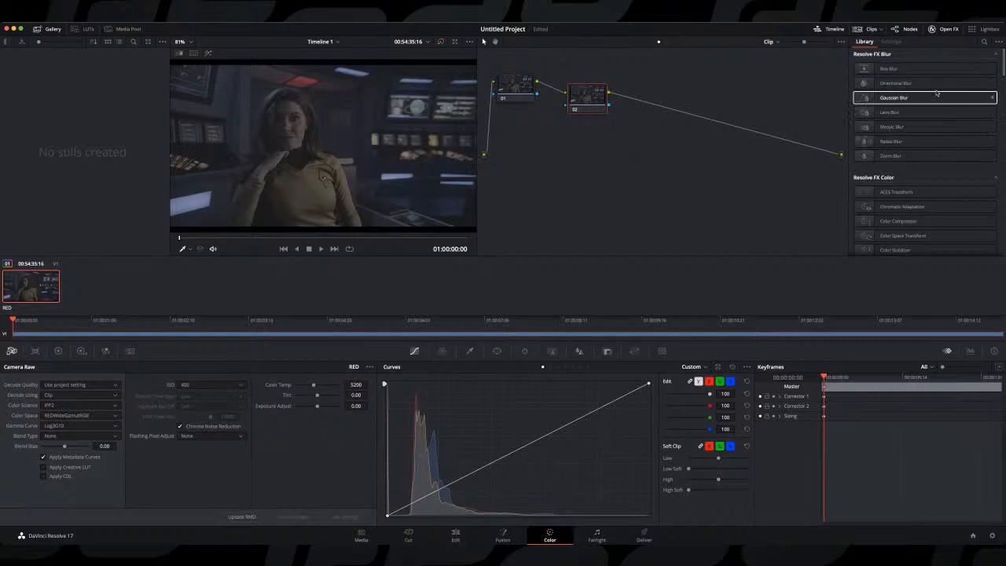
{"action": "mouse_move", "coordinate": [961, 62]}
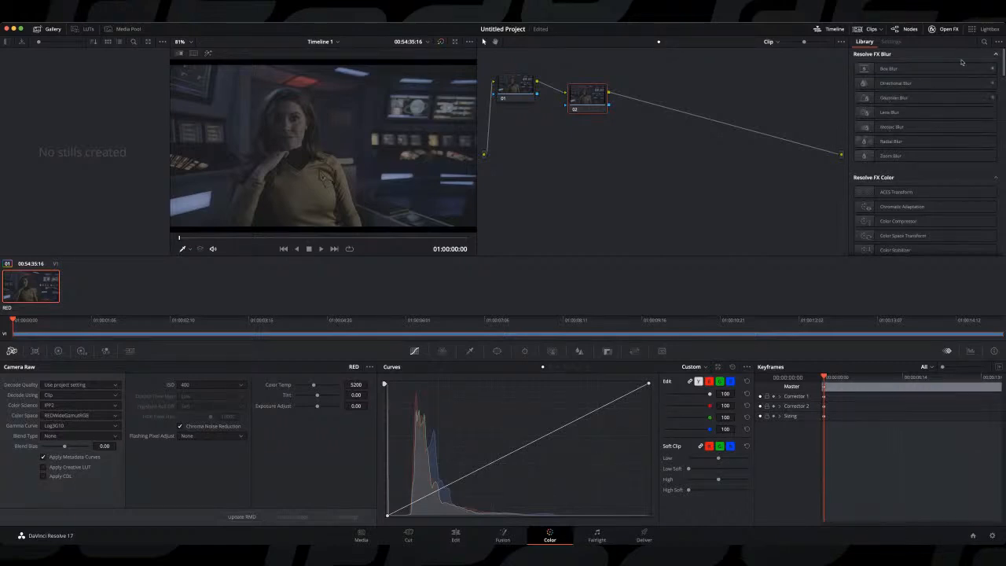
{"action": "scroll", "scroll_direction": "down", "scroll_amount": 3}
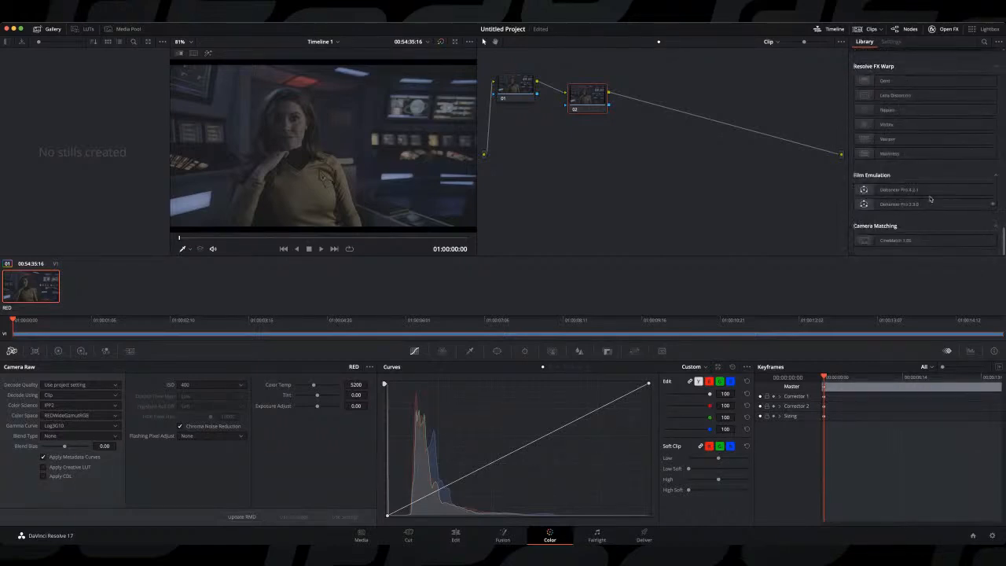
{"action": "left_click", "coordinate": [899, 189]}
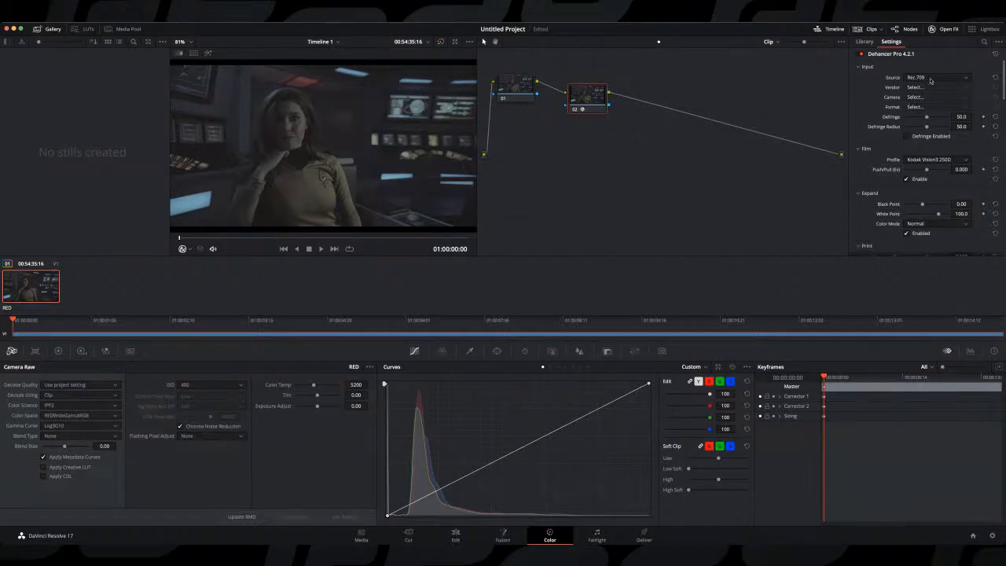
{"action": "mouse_move", "coordinate": [944, 89]}
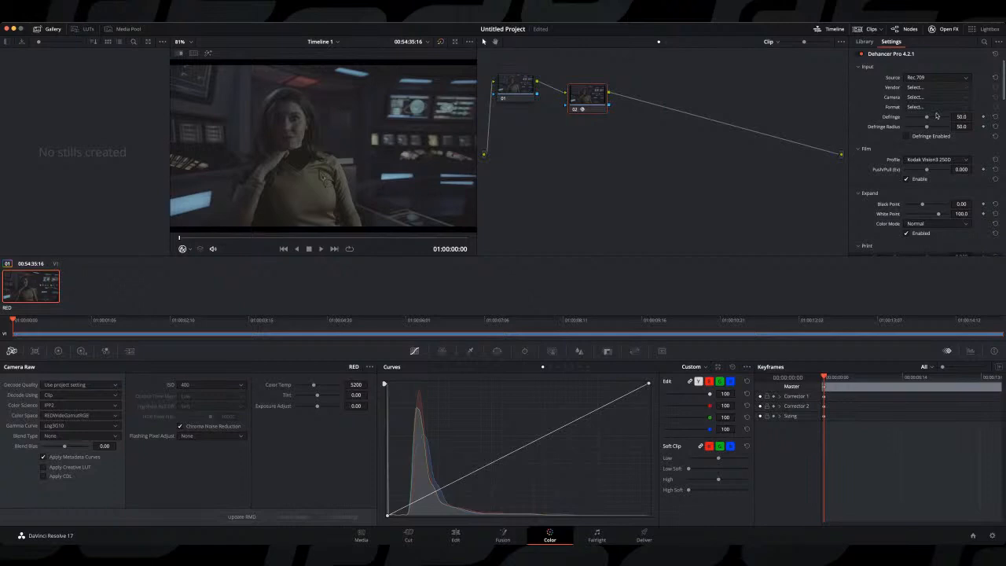
Set Dehancer's source to Choose Camera, vendor RED, camera Komodo 6K
{"action": "left_click", "coordinate": [935, 77]}
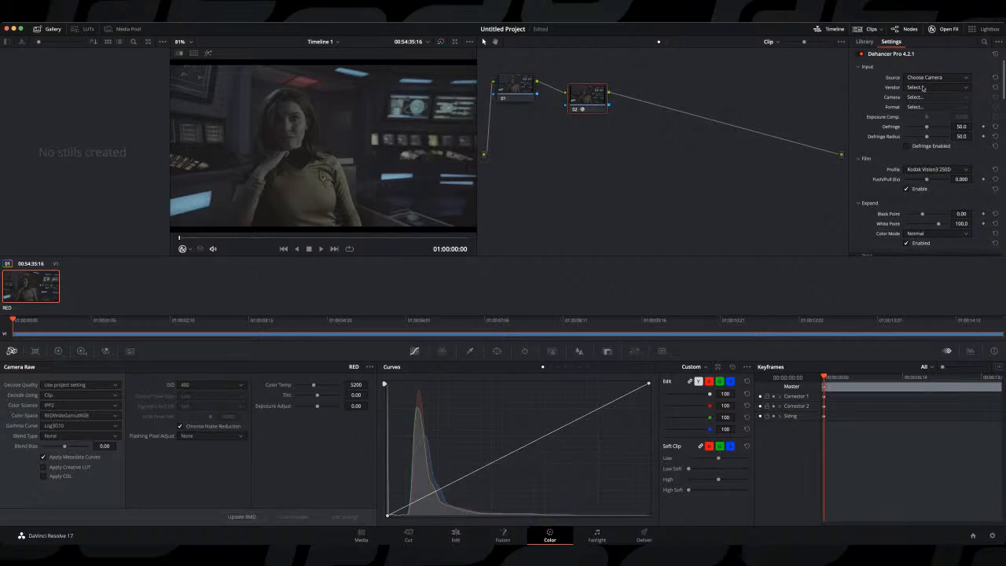
{"action": "left_click", "coordinate": [935, 87]}
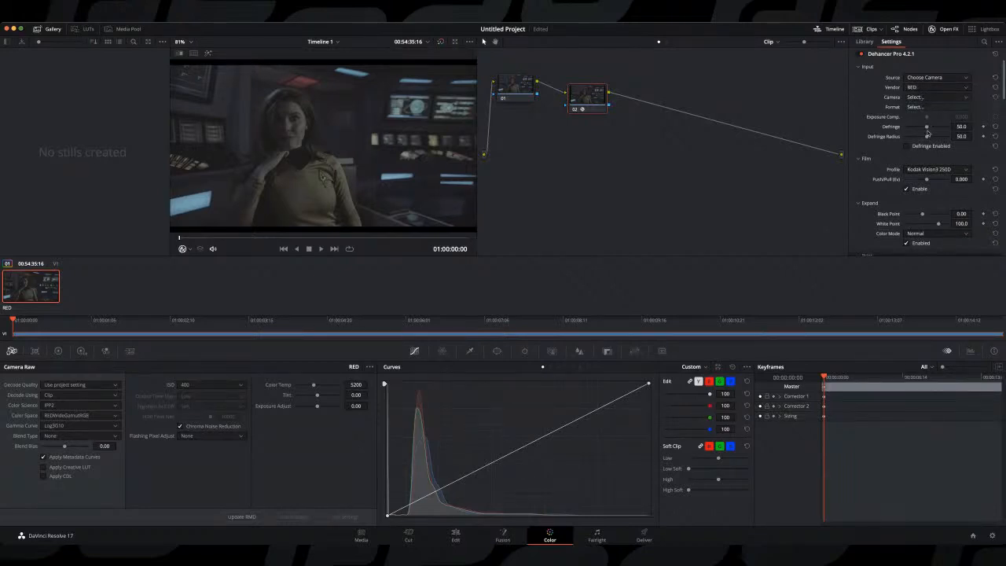
{"action": "left_click", "coordinate": [936, 97]}
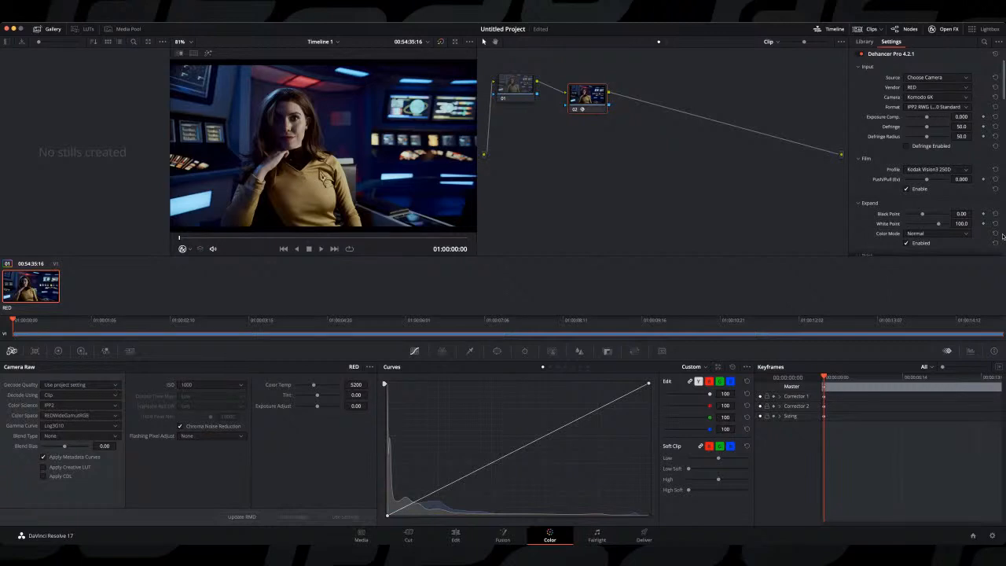
{"action": "mouse_move", "coordinate": [998, 229]}
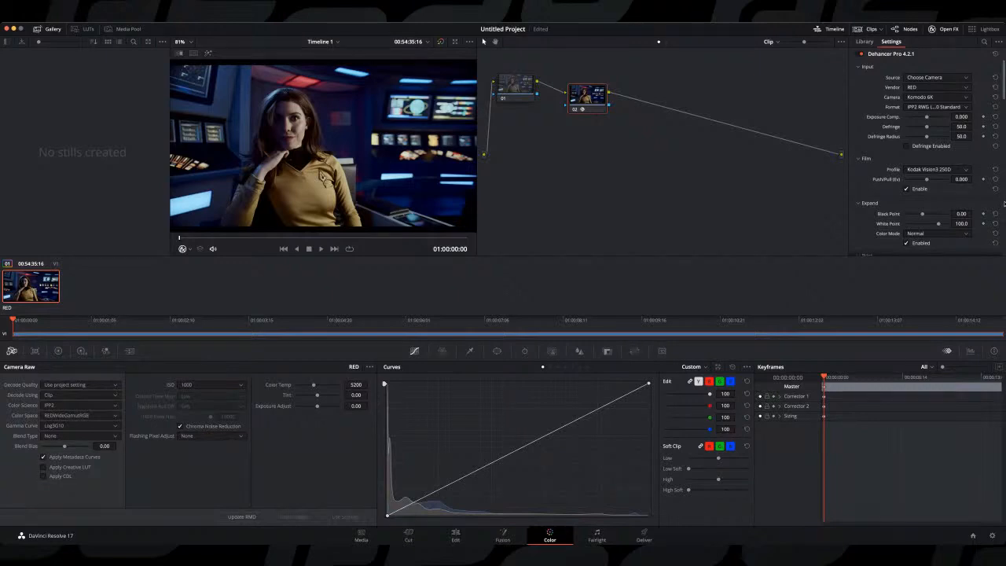
Change Dehancer's film profile from Kodak Vision3 250D to Fujicolor Superia 200
{"action": "left_click", "coordinate": [932, 170]}
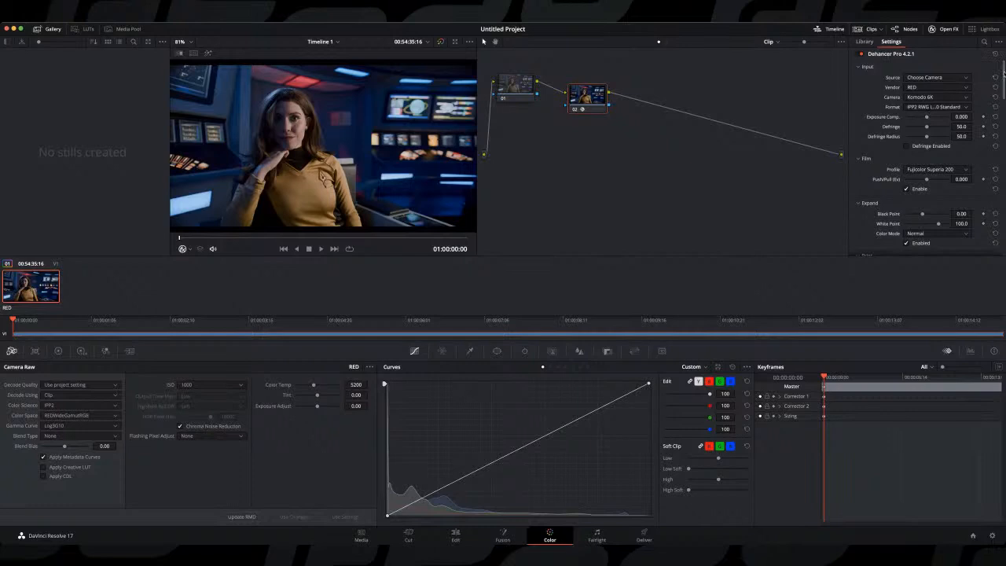
Boost halation (Gain 87.2, Amplify 80.8, Blue Comp 24.8, Impact 96.3), then disable it
{"action": "scroll", "scroll_direction": "down", "scroll_amount": 3}
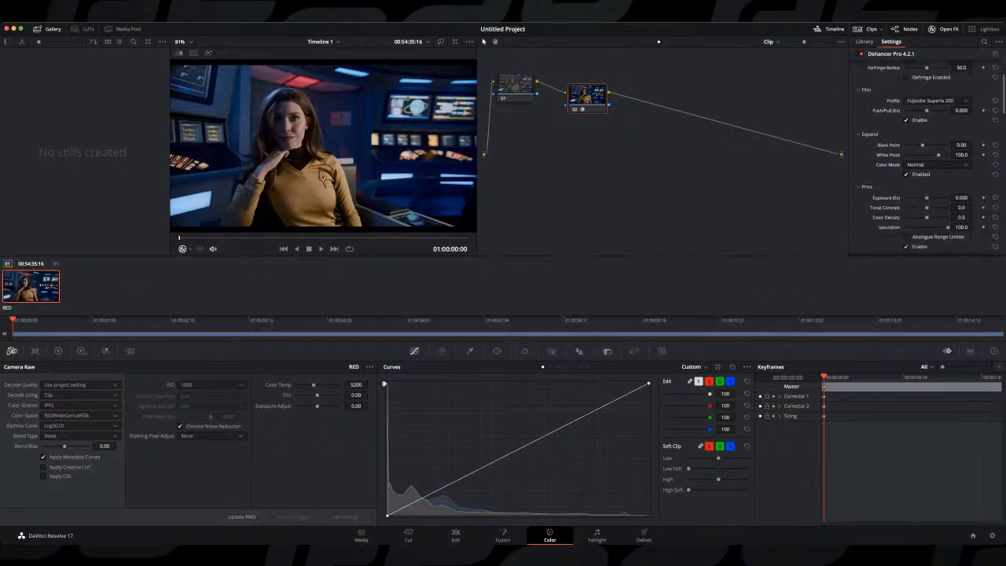
{"action": "scroll", "scroll_direction": "up", "scroll_amount": 3}
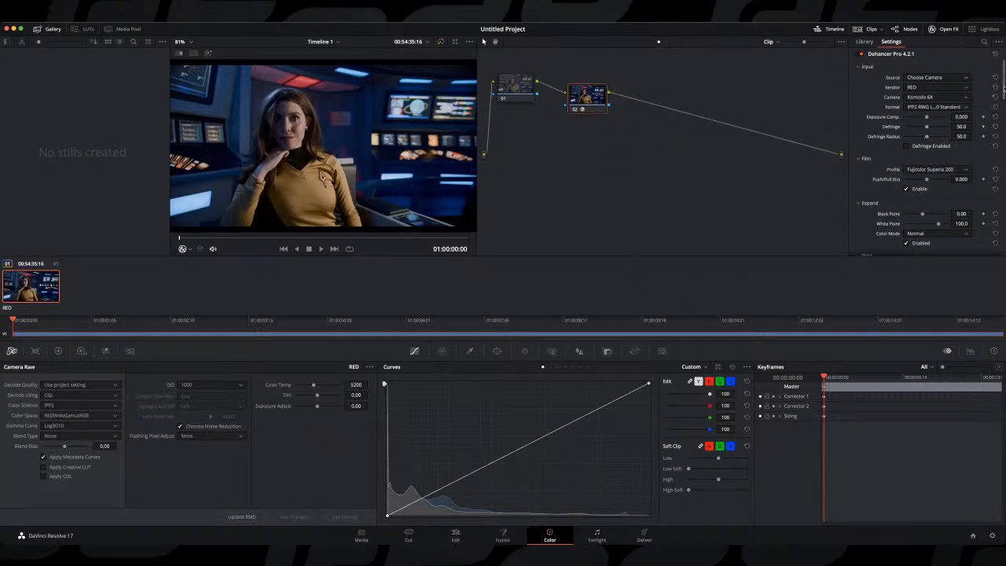
{"action": "scroll", "scroll_direction": "down", "scroll_amount": 3}
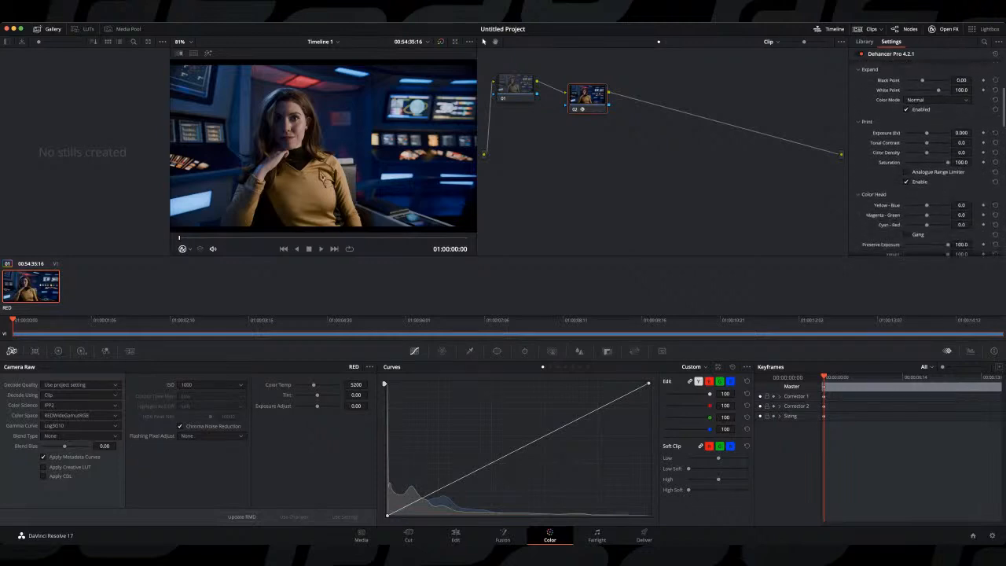
{"action": "scroll", "scroll_direction": "down", "scroll_amount": 3}
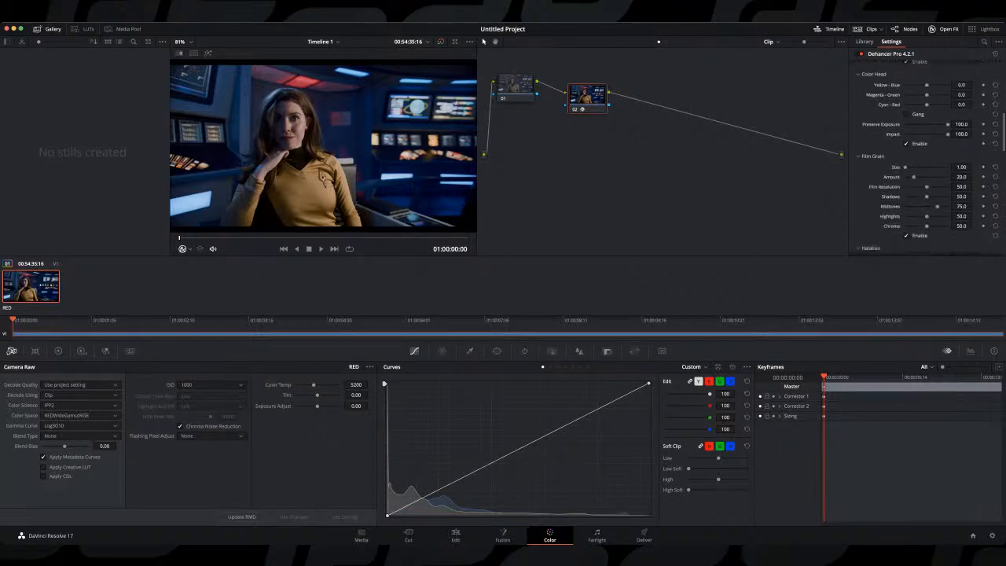
{"action": "scroll", "scroll_direction": "down", "scroll_amount": 3}
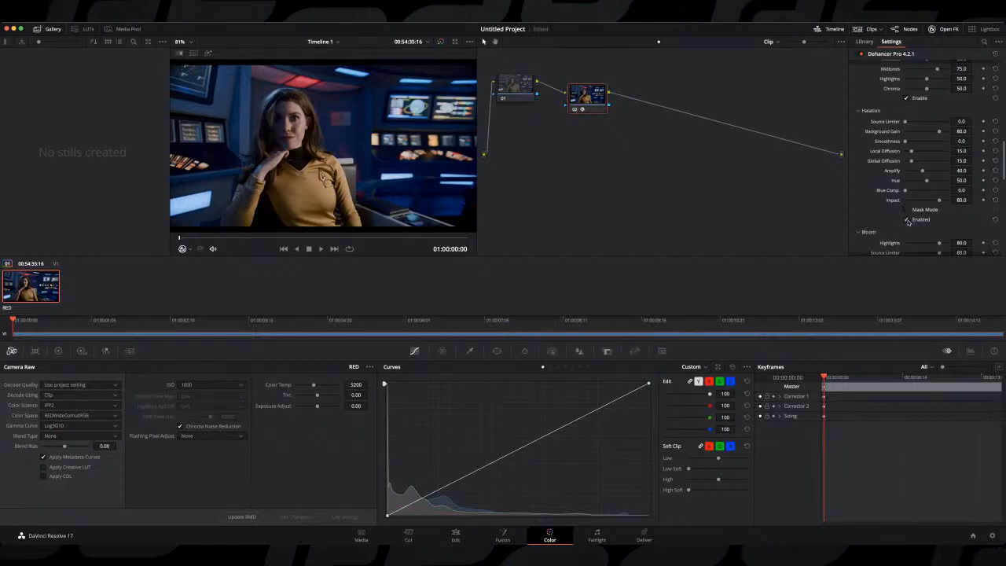
{"action": "left_click", "coordinate": [907, 219]}
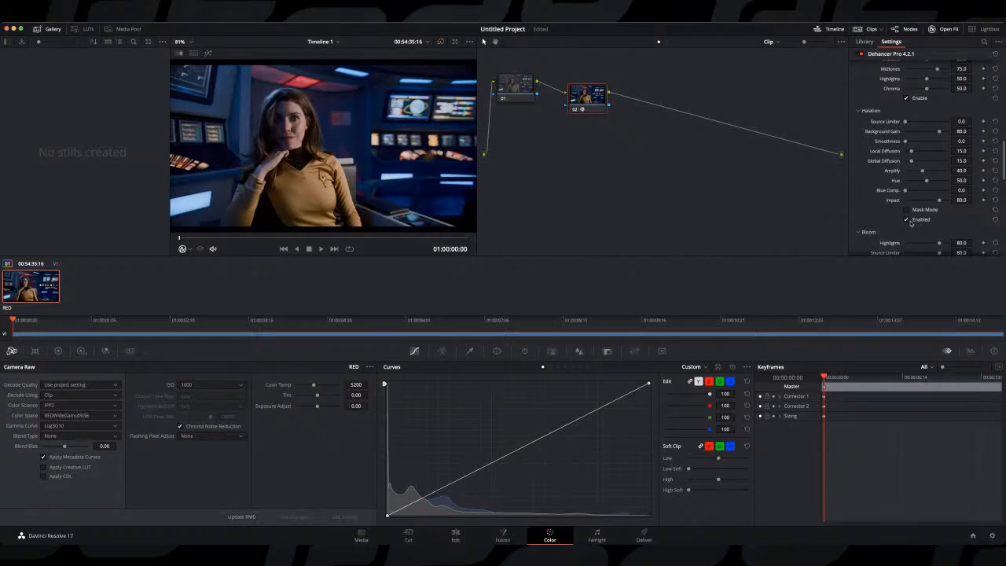
{"action": "left_click", "coordinate": [906, 210]}
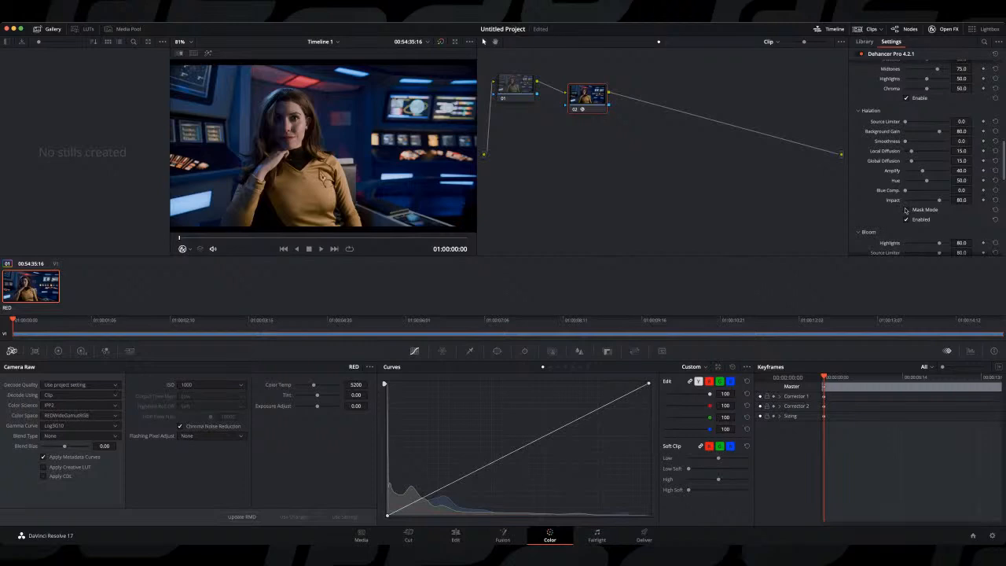
{"action": "mouse_move", "coordinate": [602, 135]}
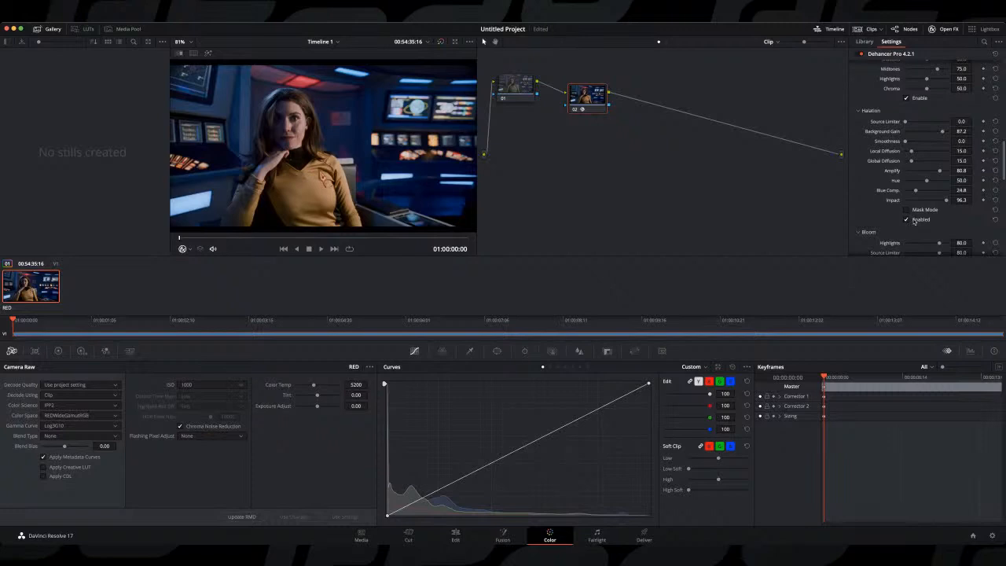
{"action": "left_click", "coordinate": [906, 220]}
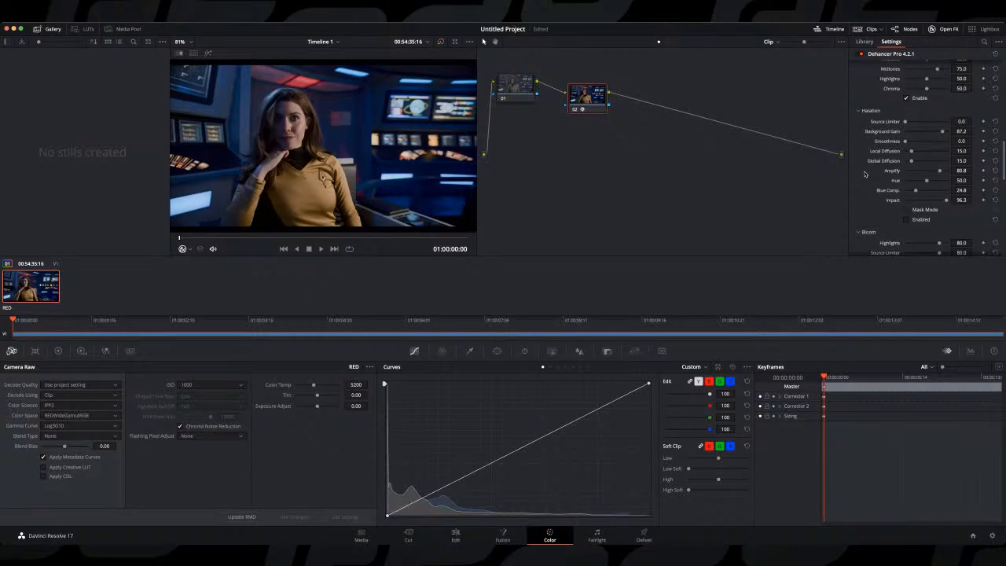
{"action": "mouse_move", "coordinate": [877, 187]}
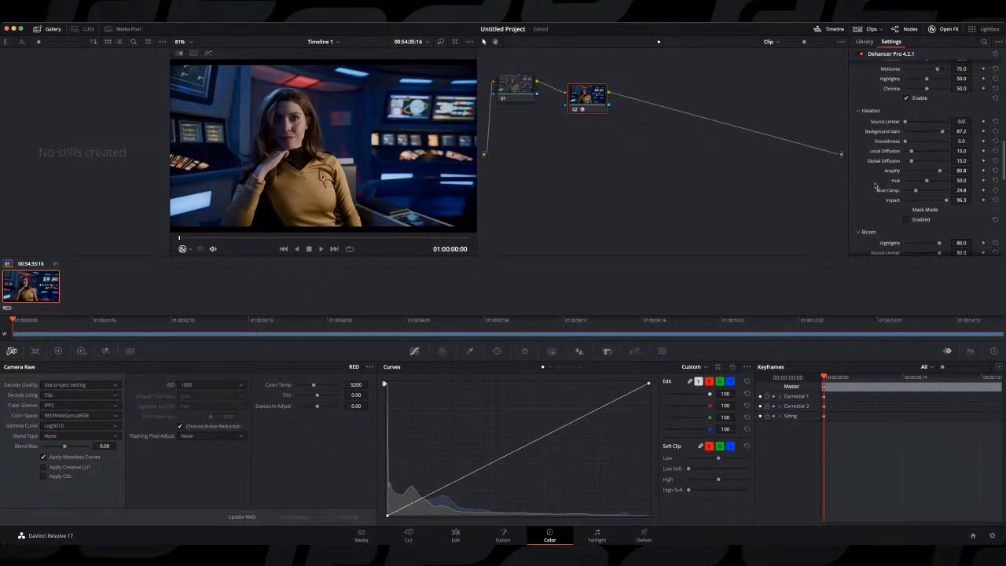
{"action": "scroll", "scroll_direction": "down", "scroll_amount": 3}
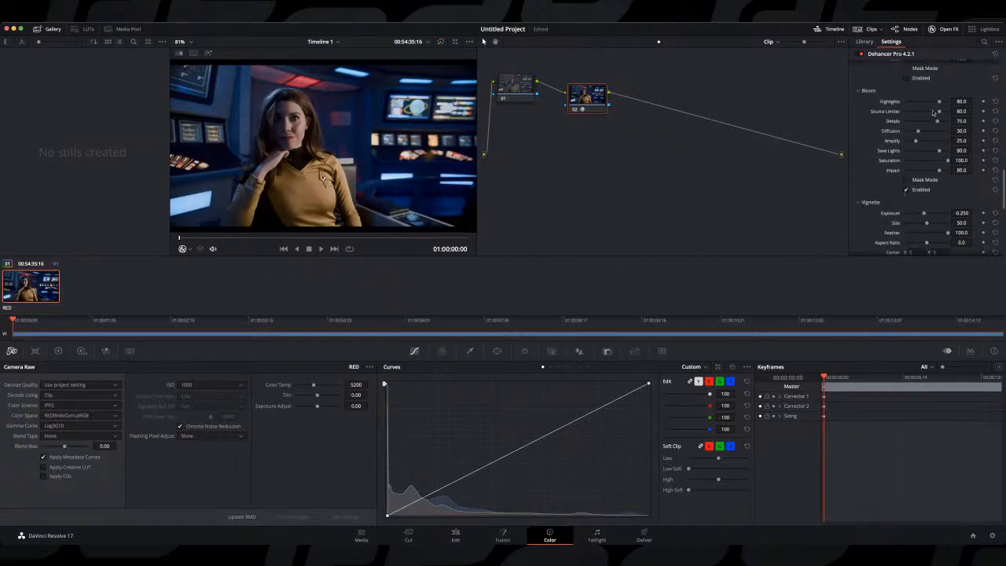
{"action": "scroll", "scroll_direction": "down", "scroll_amount": 3}
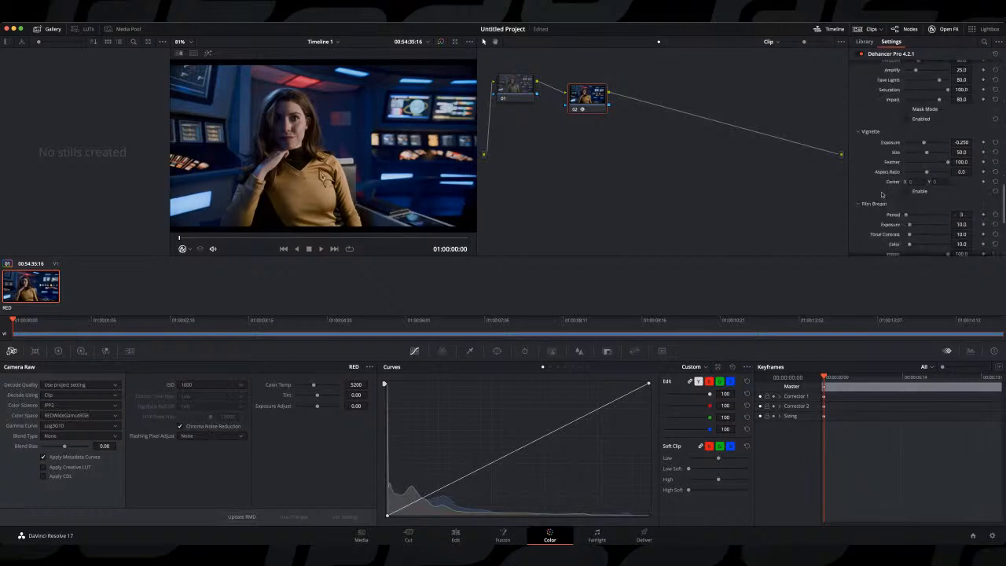
{"action": "scroll", "scroll_direction": "down", "scroll_amount": 3}
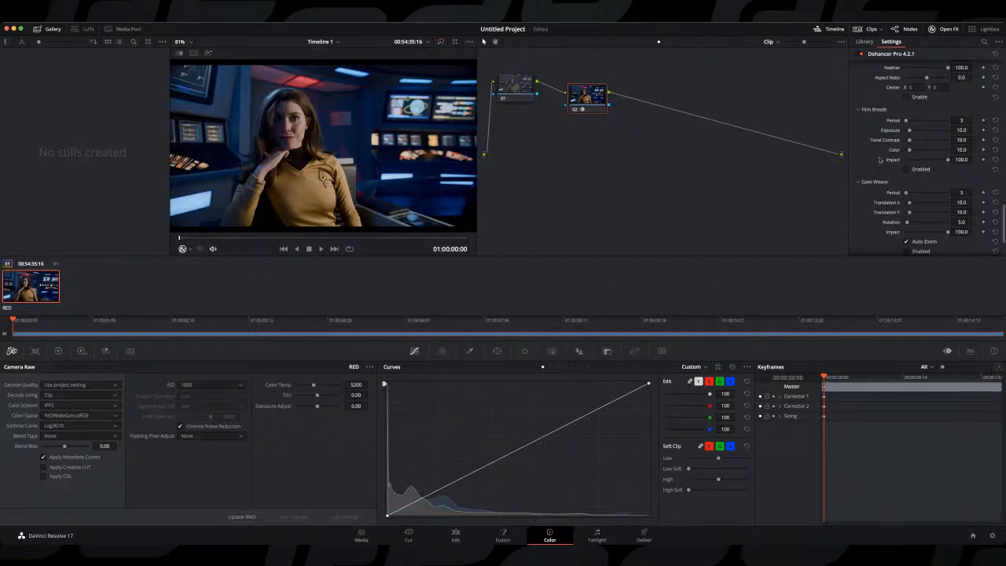
Add a third serial node after Dehancer node 02 while reviewing halation values
{"action": "scroll", "scroll_direction": "down", "scroll_amount": 3}
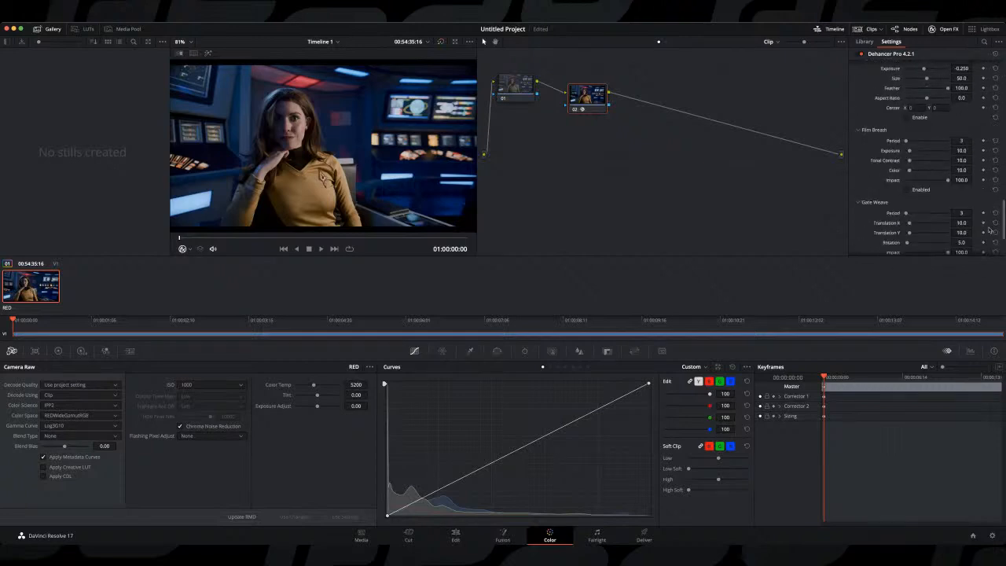
{"action": "scroll", "scroll_direction": "down", "scroll_amount": 3}
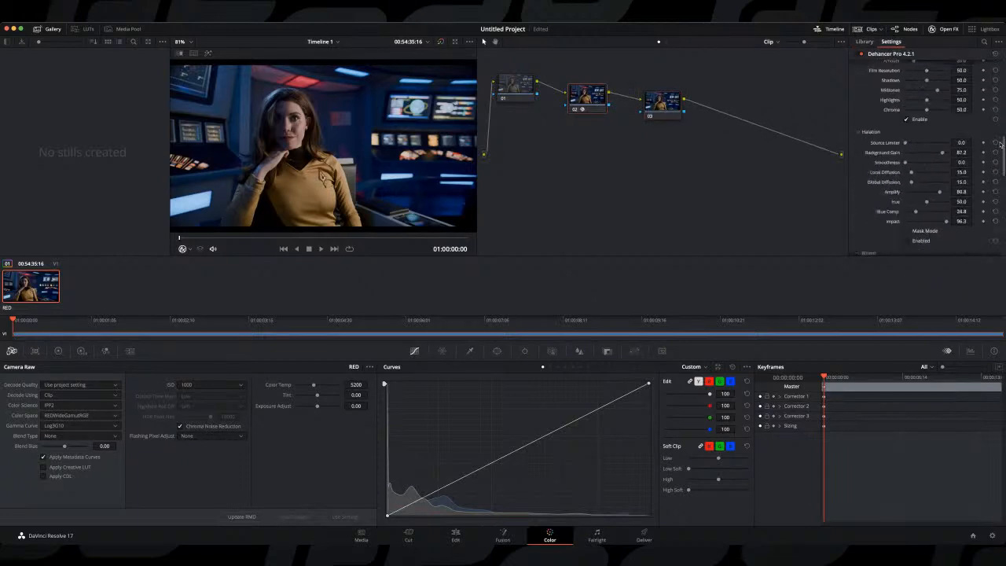
Try film profiles such as Agfacolor 100, settling on CineStill 800T
{"action": "scroll", "scroll_direction": "down", "scroll_amount": 3}
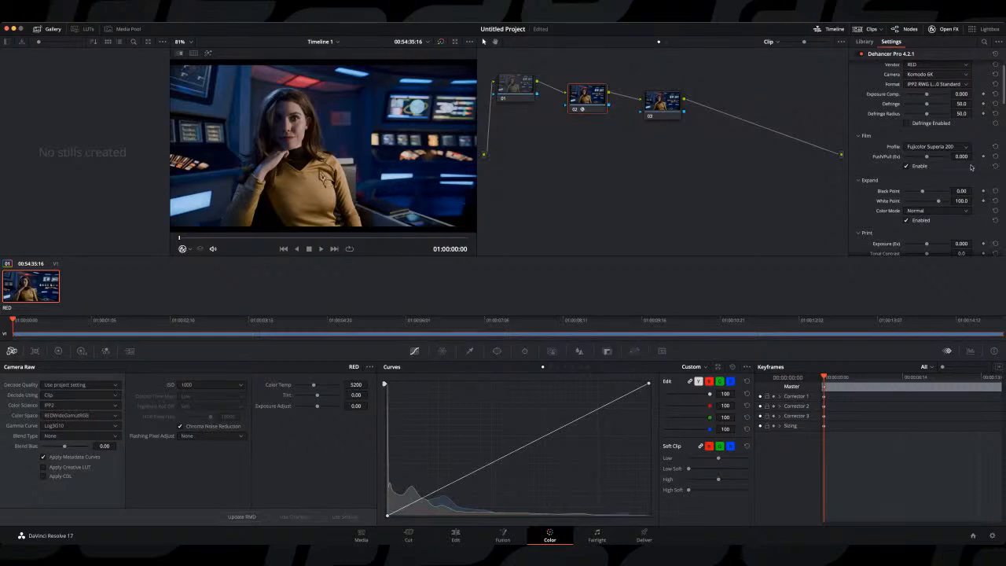
{"action": "left_click", "coordinate": [936, 146]}
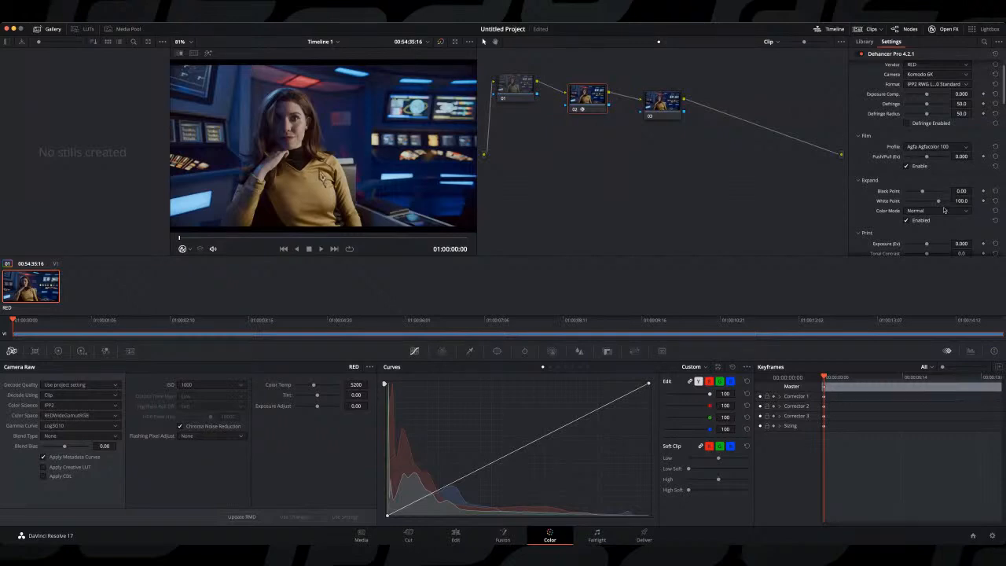
{"action": "left_click", "coordinate": [936, 147]}
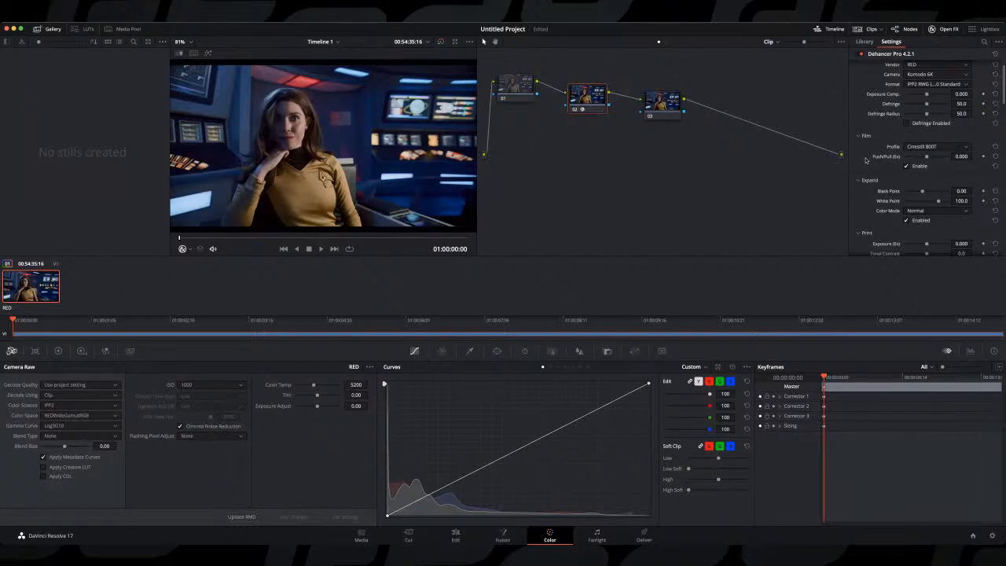
{"action": "mouse_move", "coordinate": [748, 309]}
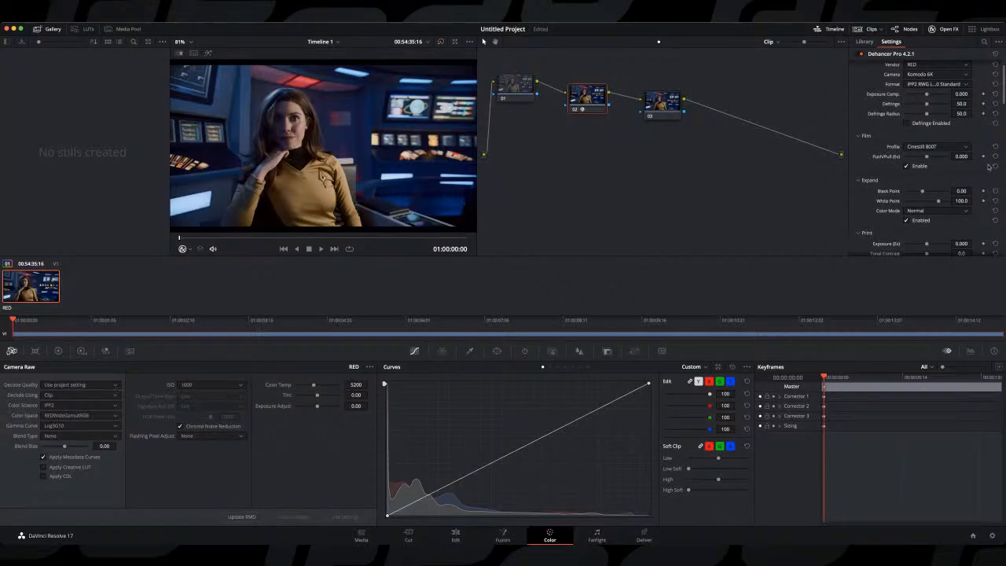
{"action": "mouse_move", "coordinate": [620, 306]}
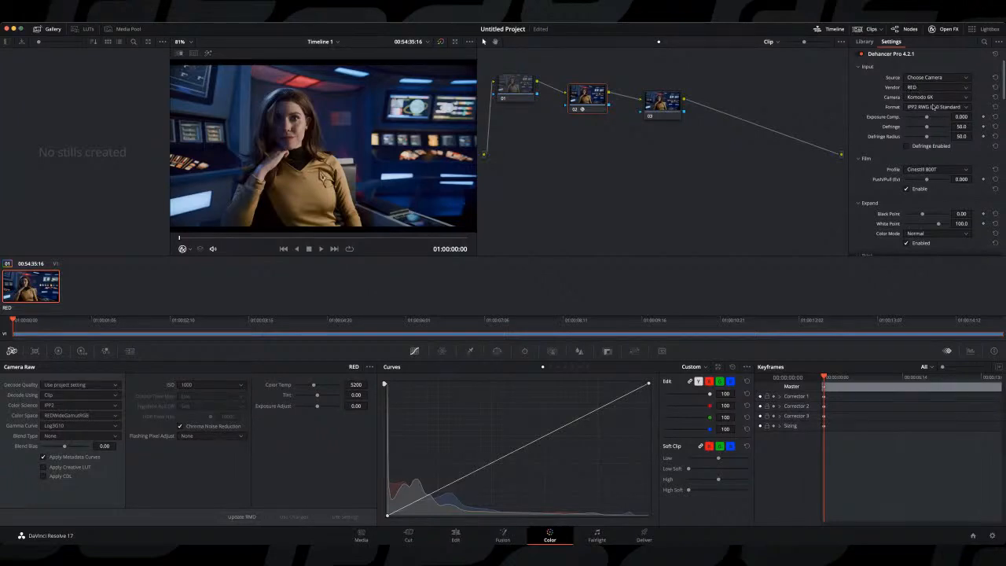
{"action": "left_click", "coordinate": [938, 87]}
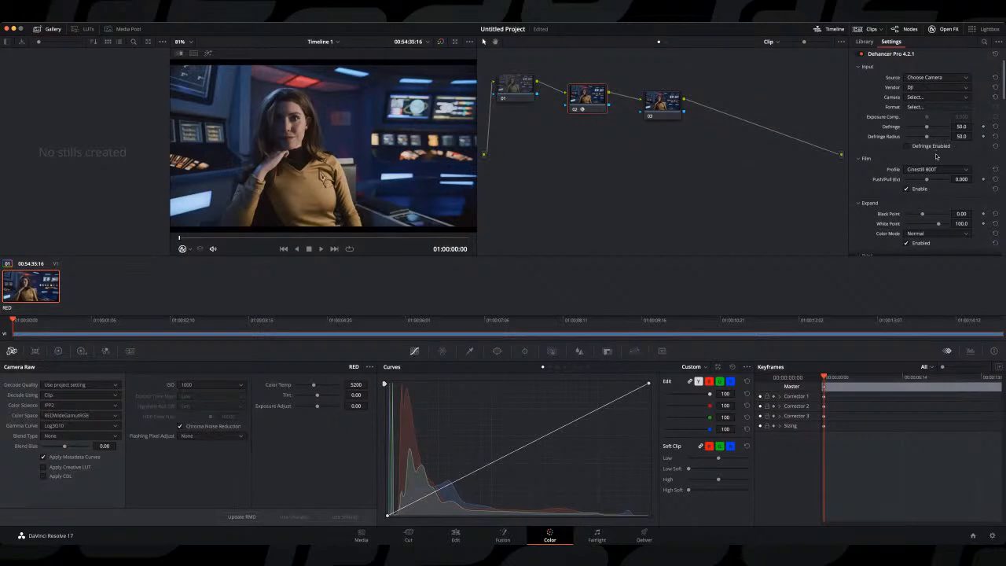
{"action": "left_click", "coordinate": [935, 87]}
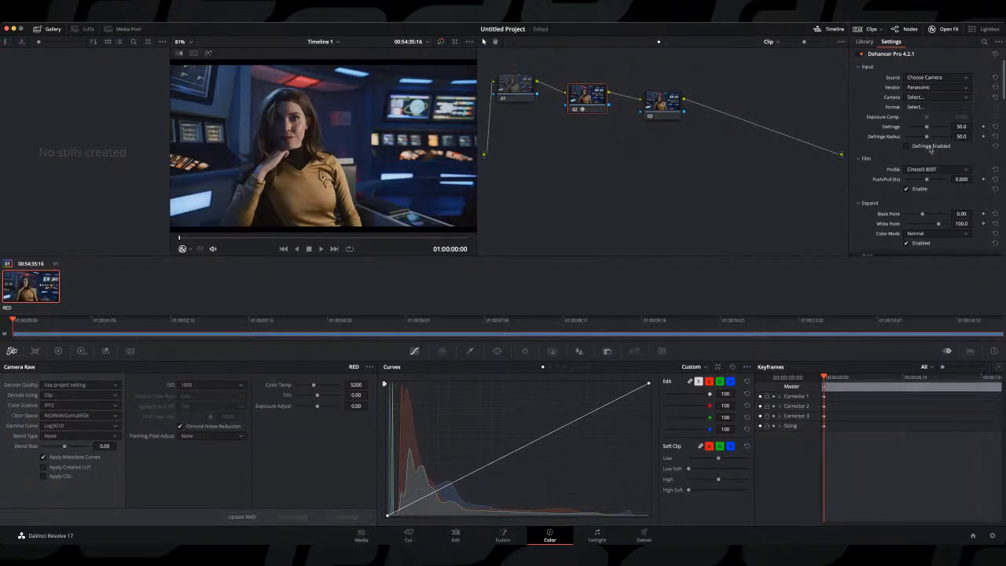
{"action": "left_click", "coordinate": [936, 87]}
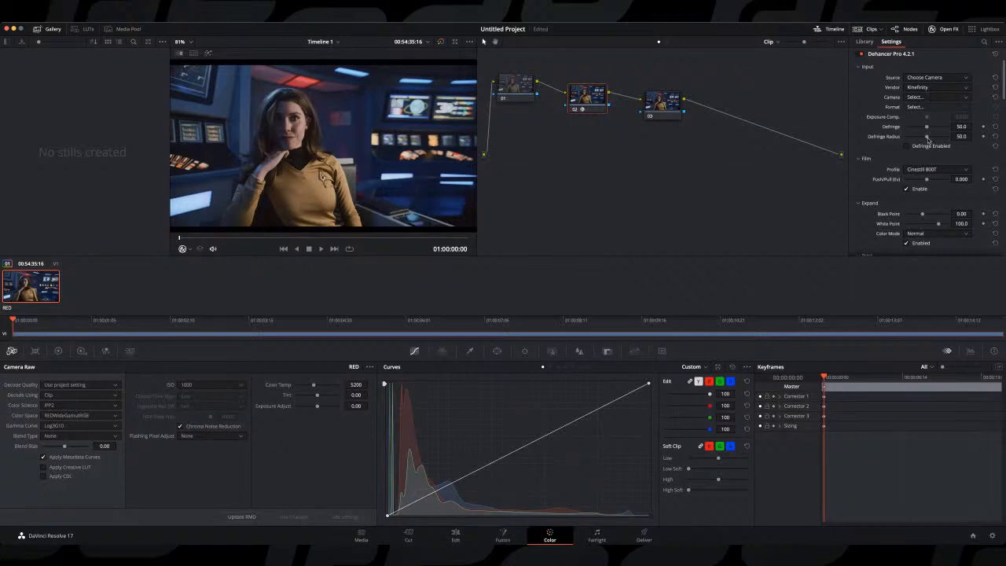
{"action": "mouse_move", "coordinate": [929, 171]}
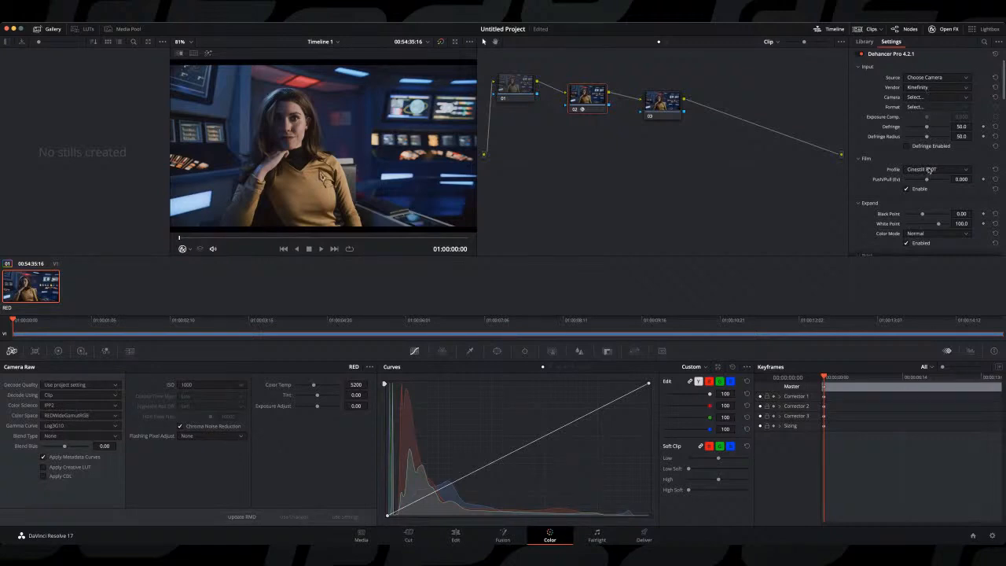
{"action": "left_click", "coordinate": [936, 88]}
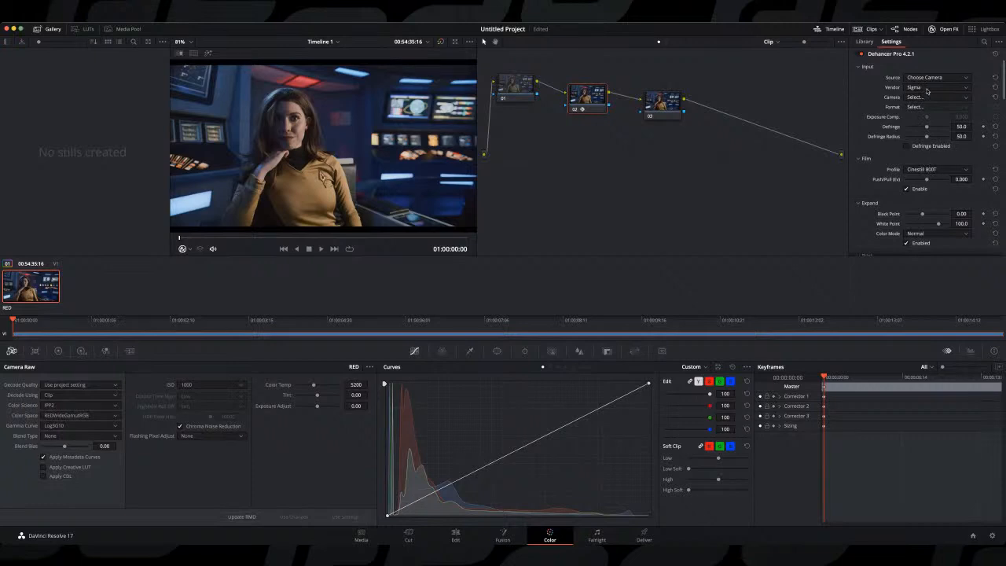
{"action": "left_click", "coordinate": [936, 87]}
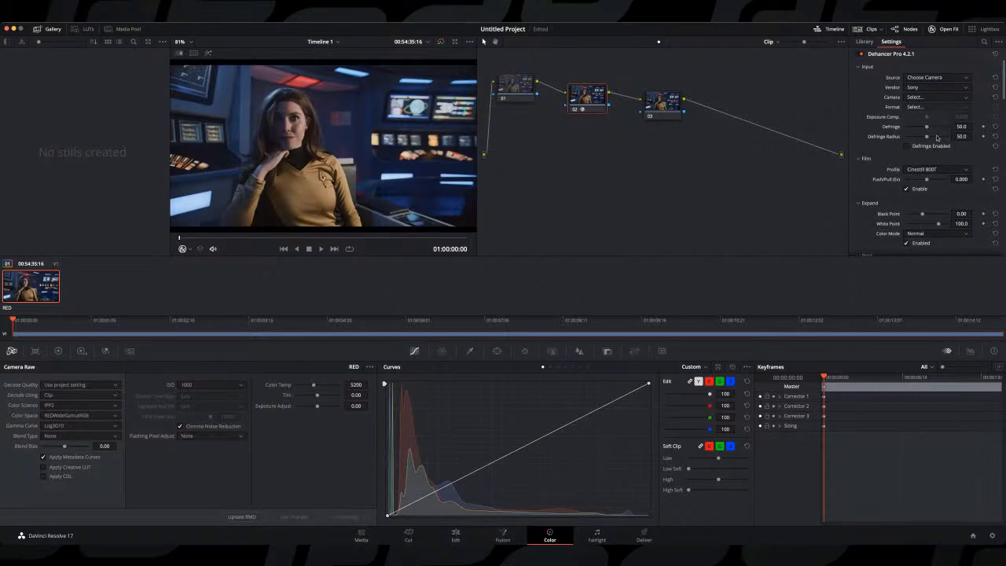
{"action": "mouse_move", "coordinate": [932, 137]}
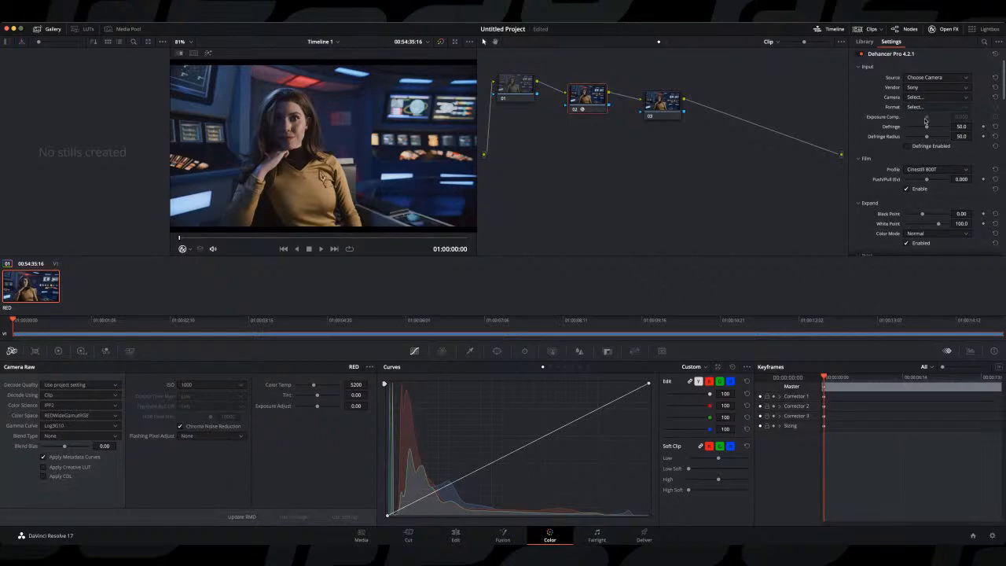
{"action": "left_click", "coordinate": [936, 88]}
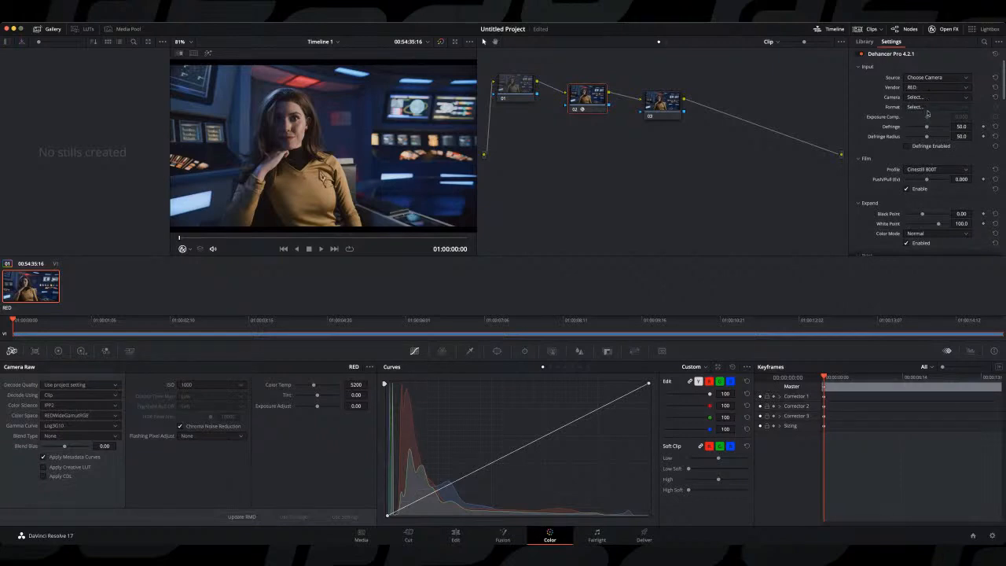
{"action": "left_click", "coordinate": [935, 97]}
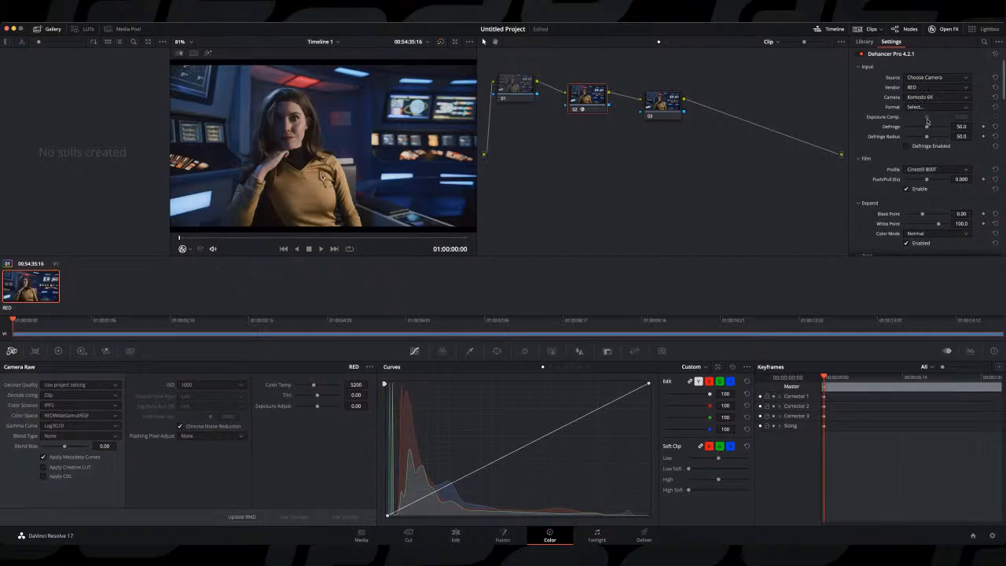
{"action": "left_click", "coordinate": [936, 107]}
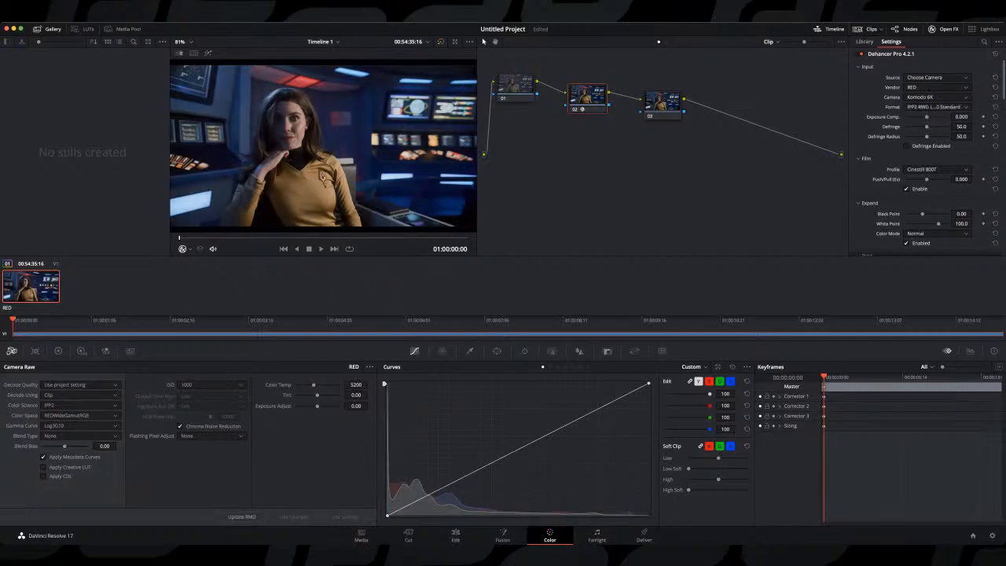